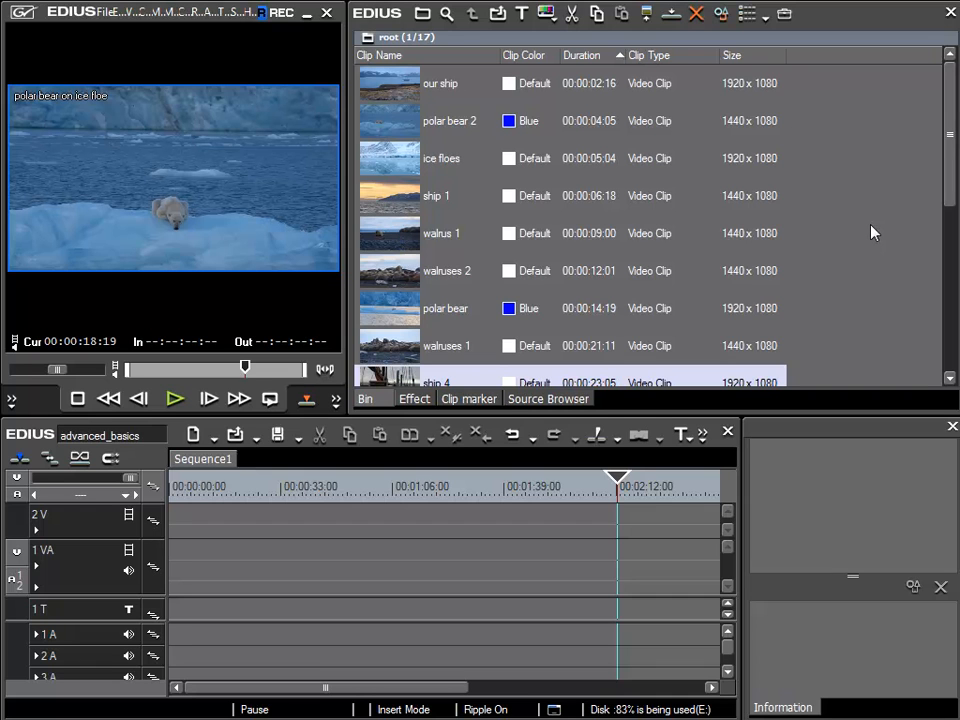
mouse_move(748, 14)
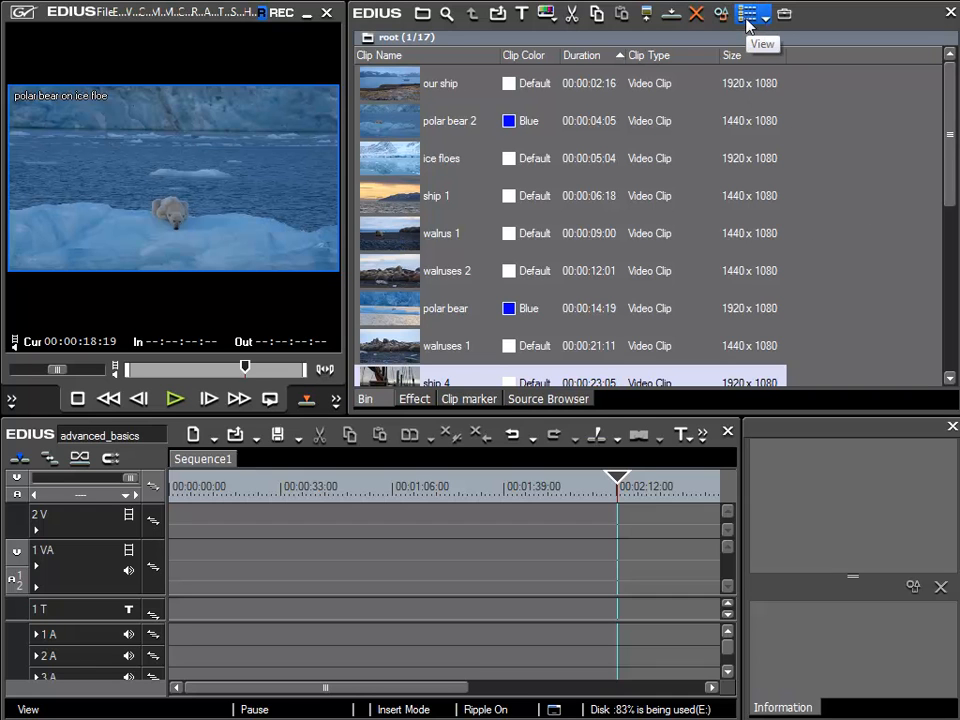
mouse_move(835, 180)
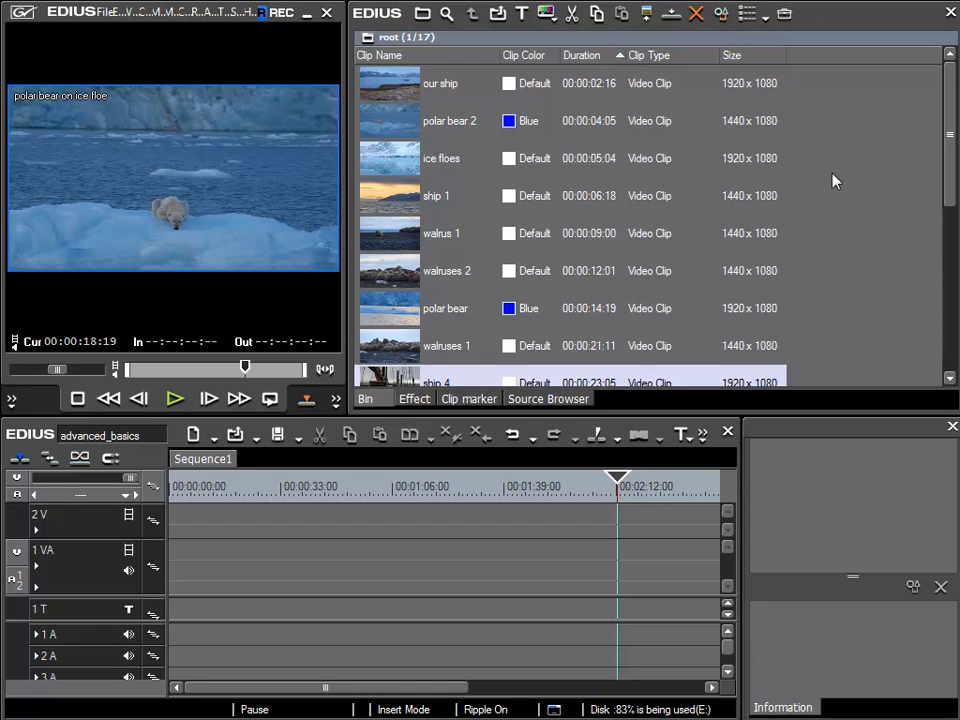
mouse_move(840, 195)
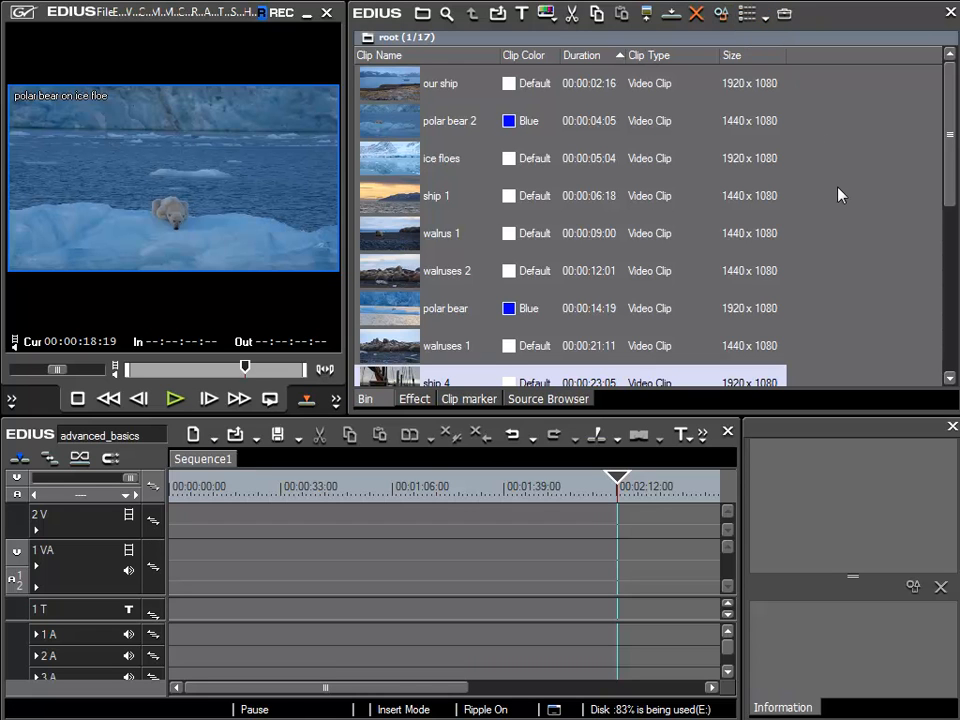
mouse_move(437, 64)
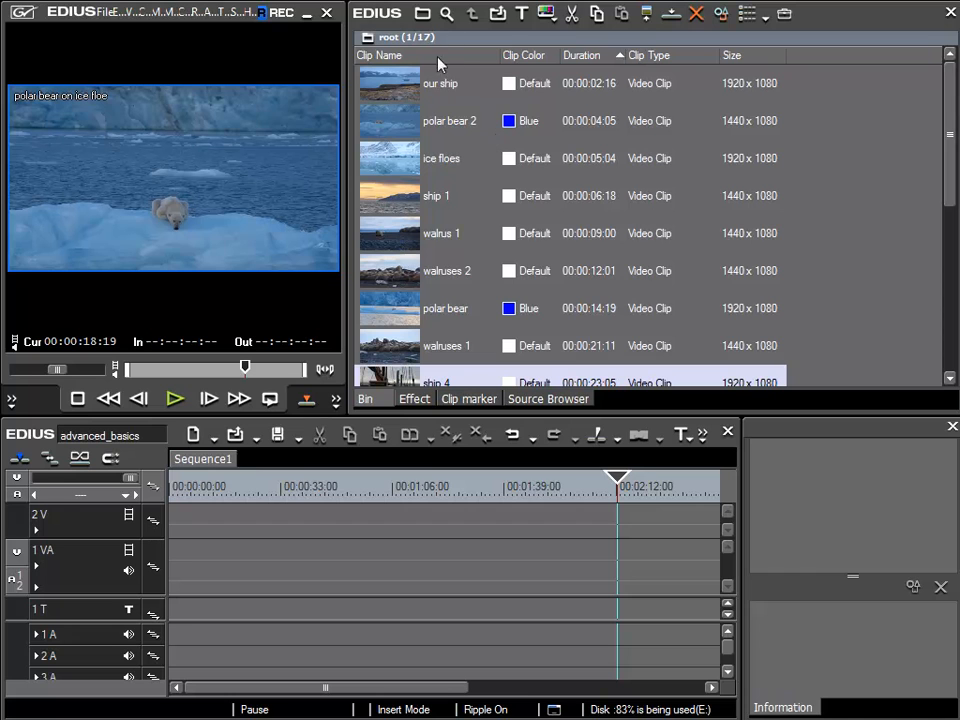
mouse_move(421, 13)
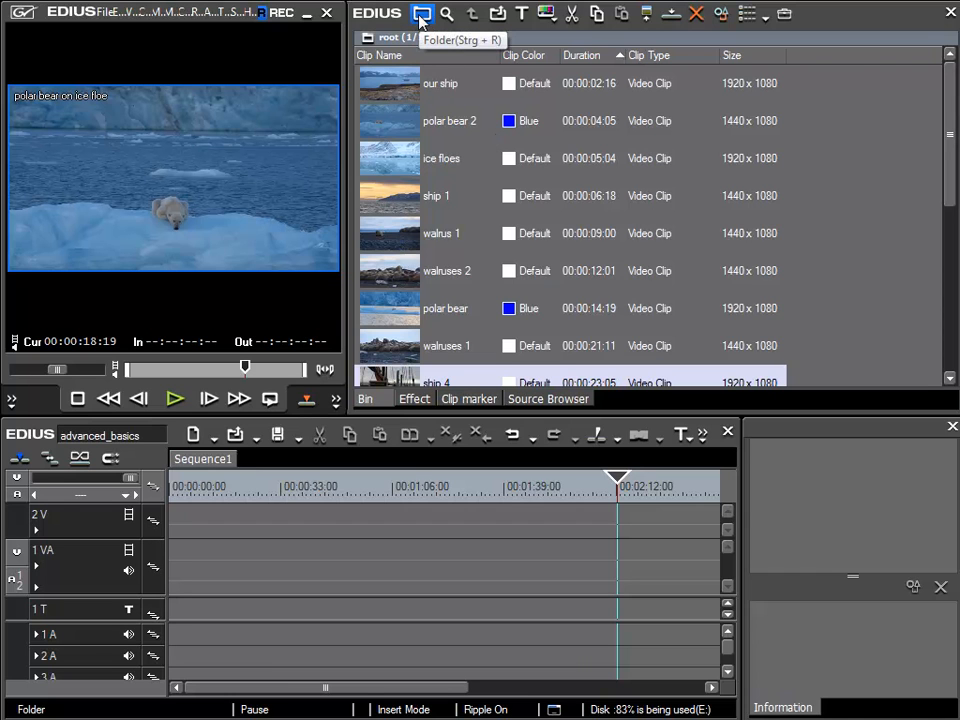
Show the bin folder tree, browse the tour folder's clips, then return to root
click(421, 13)
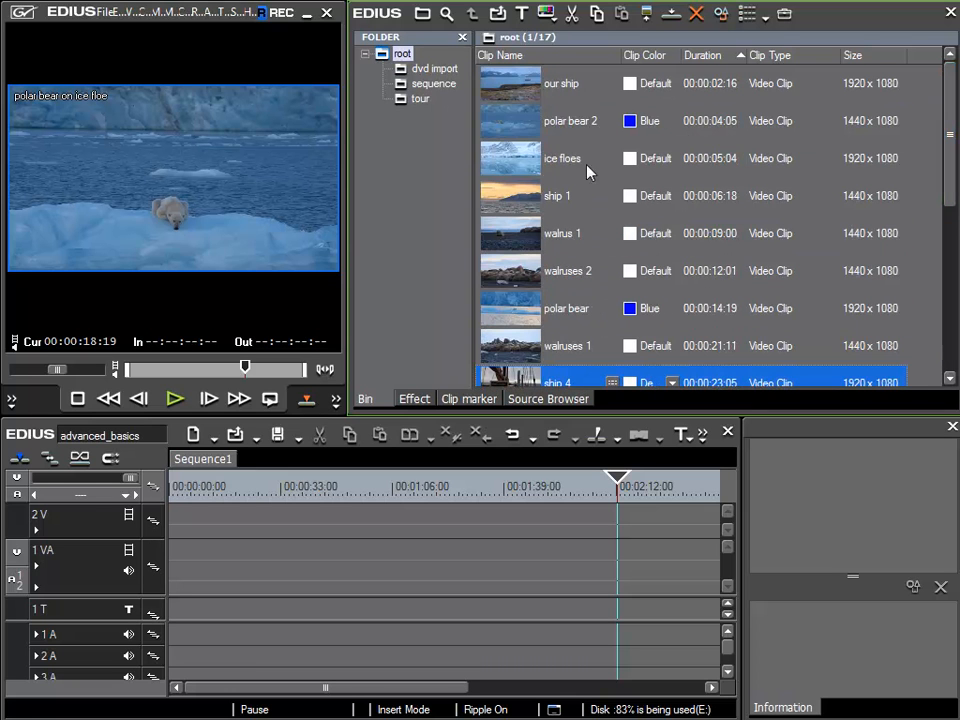
click(434, 68)
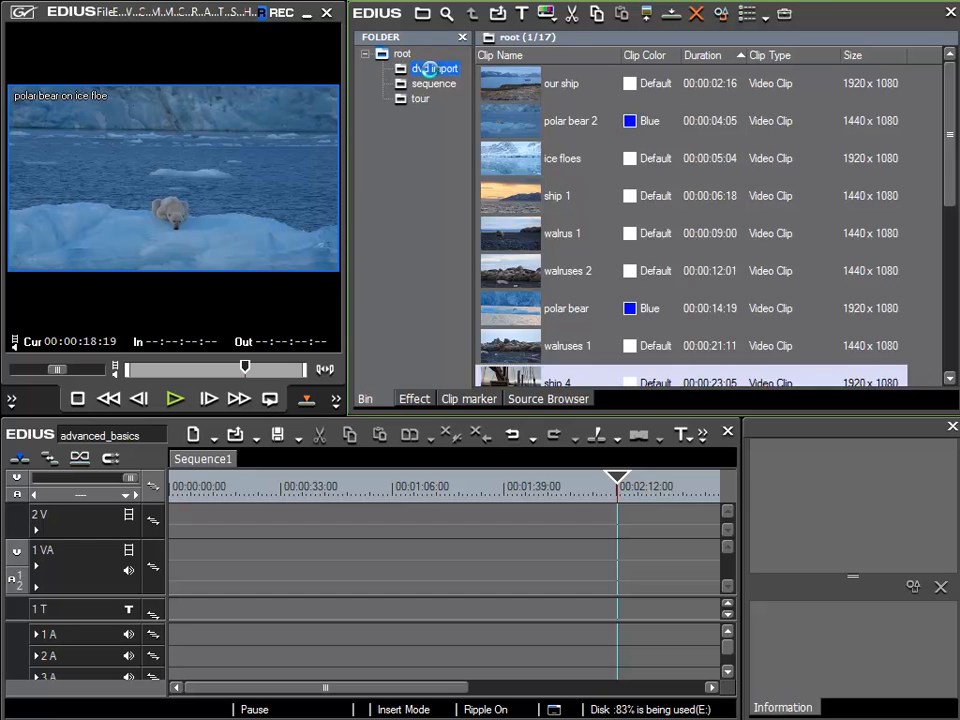
click(420, 99)
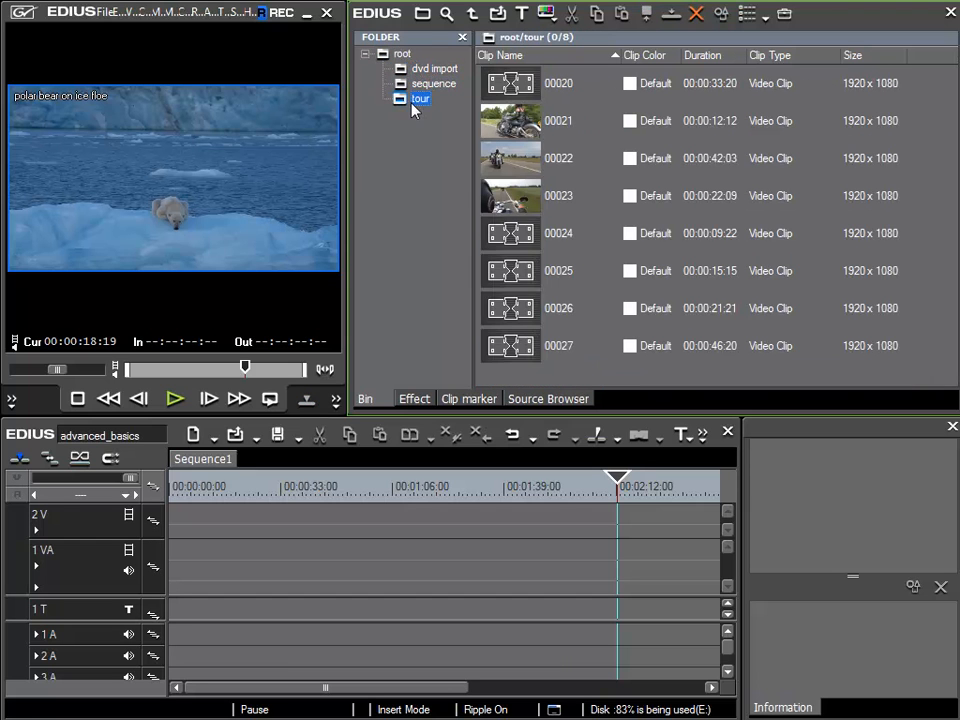
click(402, 54)
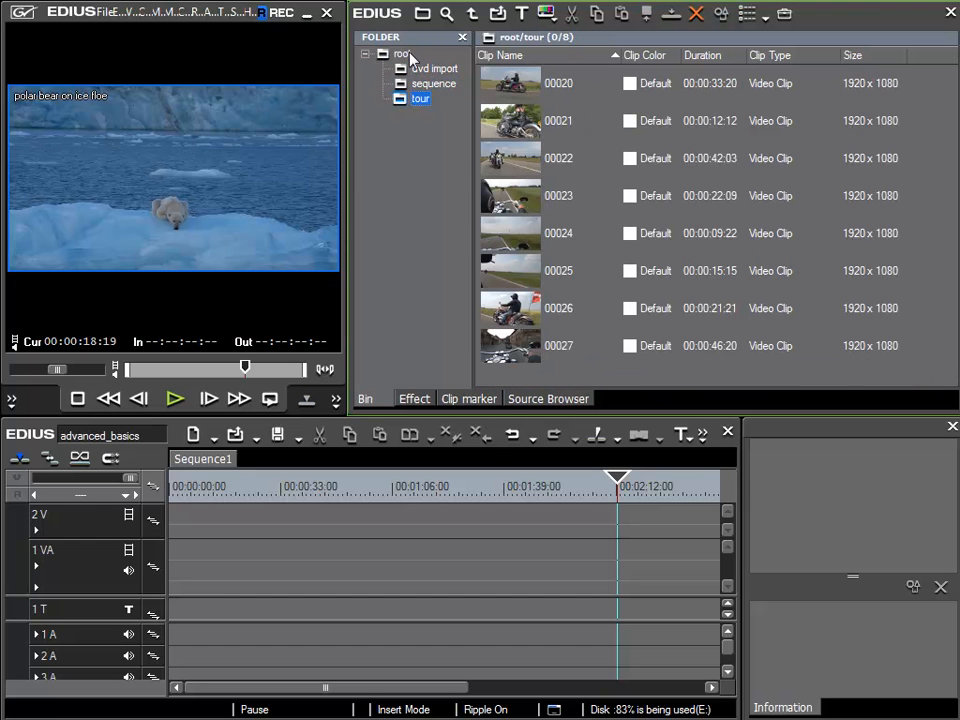
click(402, 53)
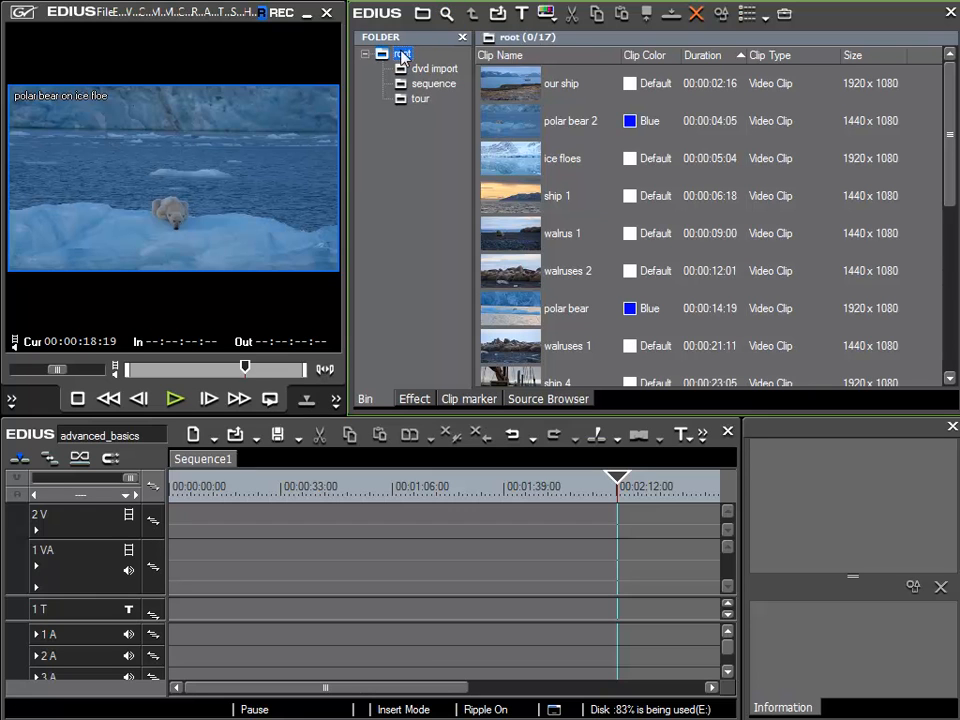
Search the bin for clips whose clip name contains 'ice'
click(447, 13)
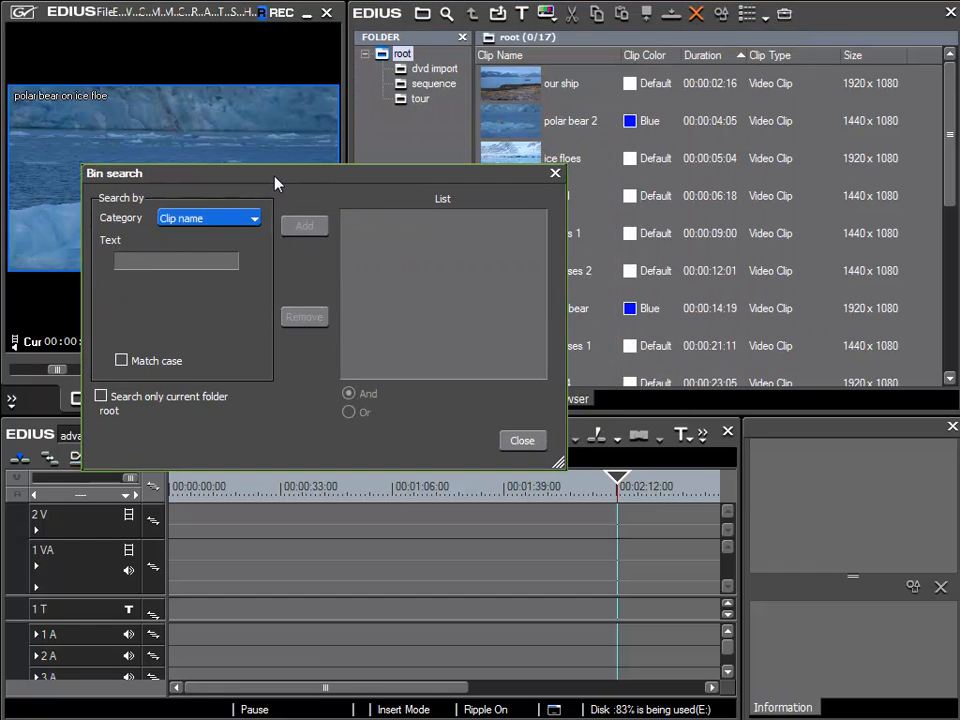
mouse_move(120, 215)
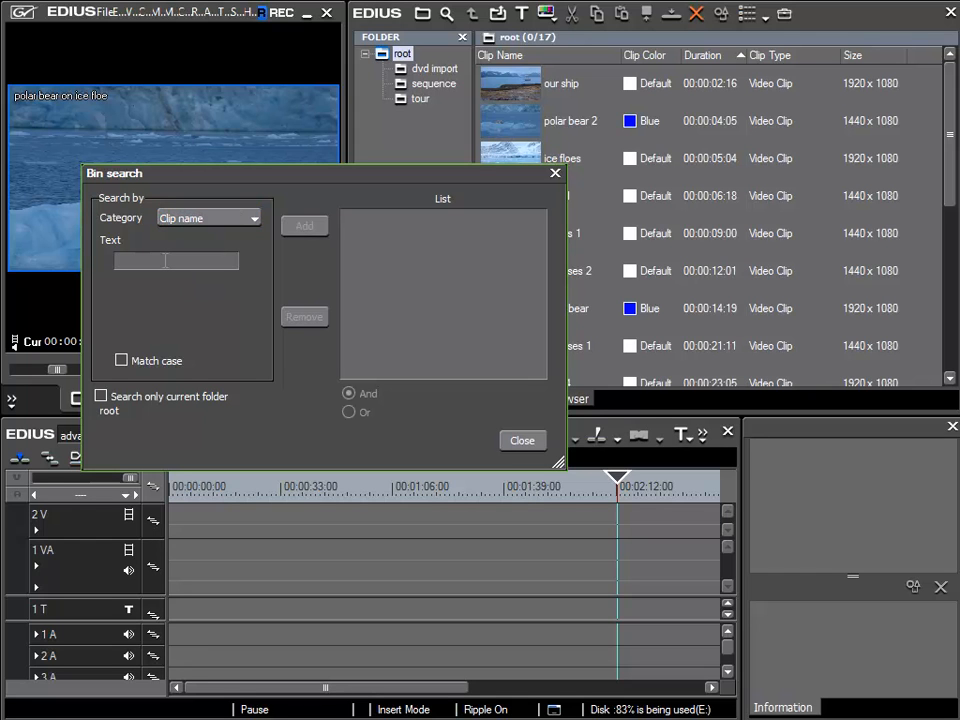
text(ice)
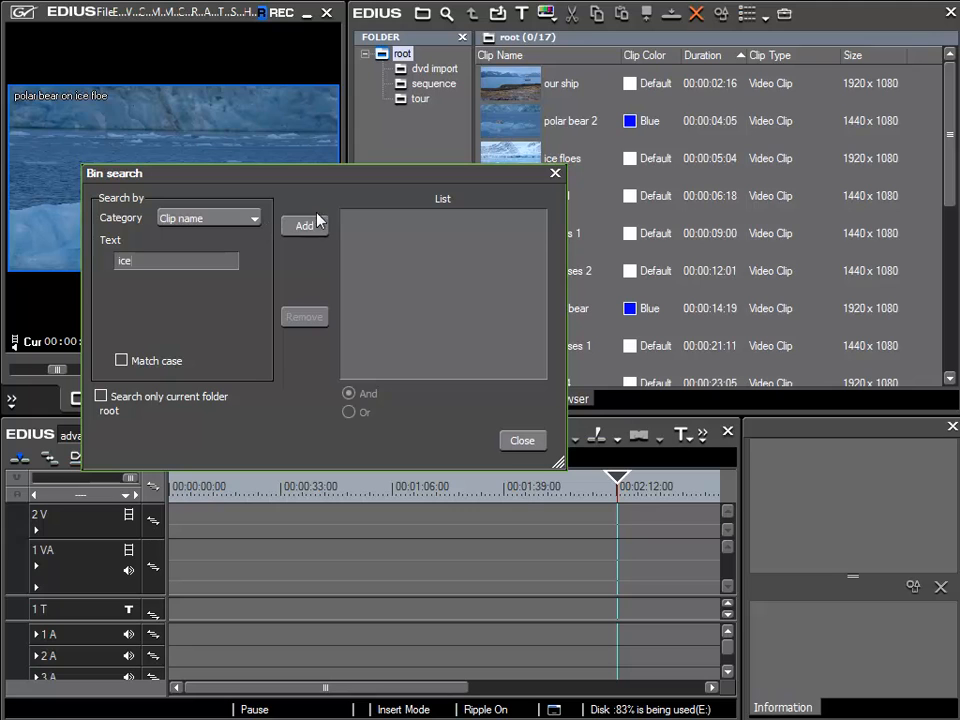
click(304, 226)
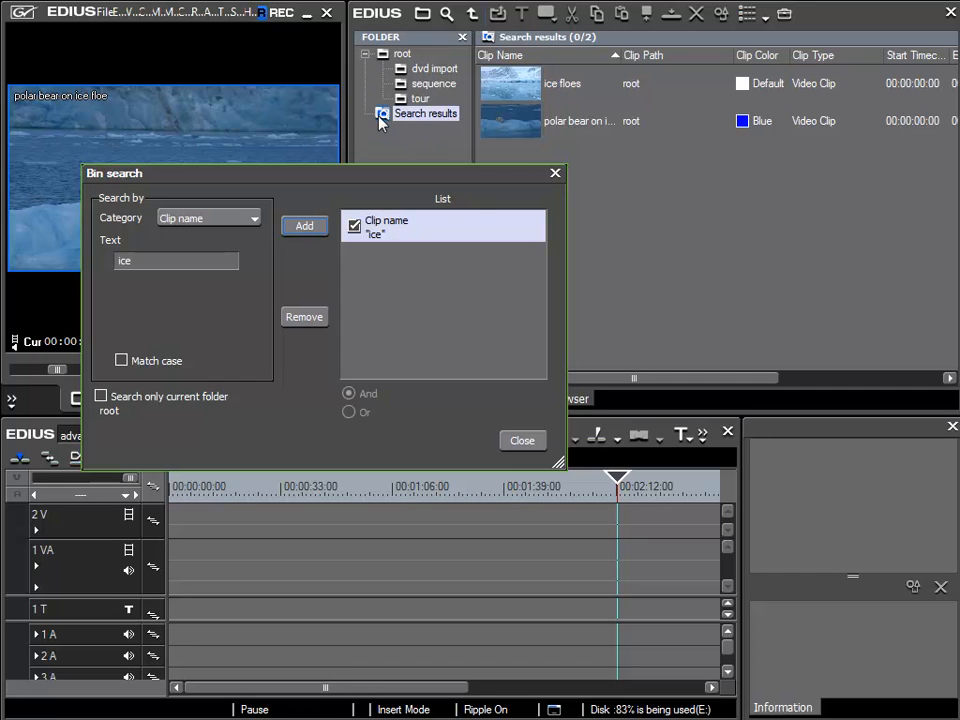
mouse_move(445, 120)
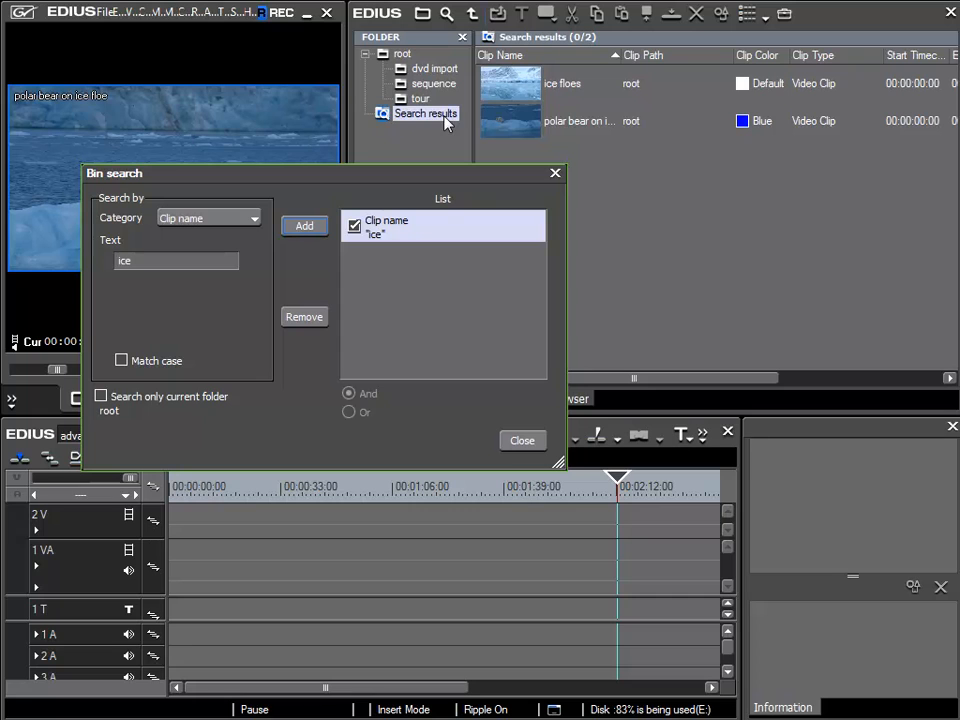
mouse_move(420, 118)
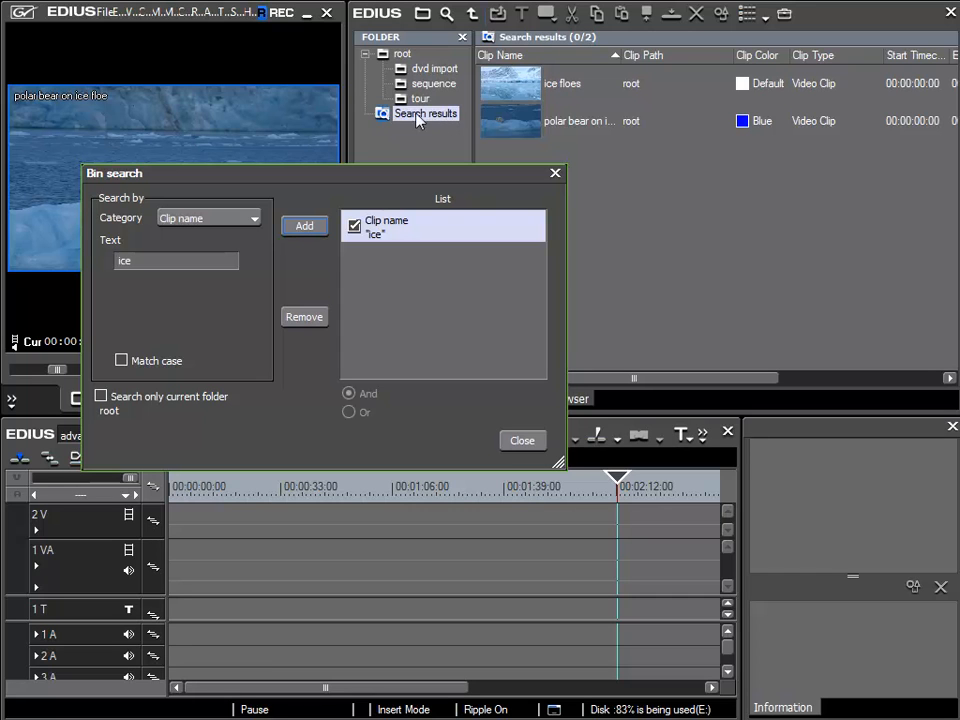
mouse_move(505, 107)
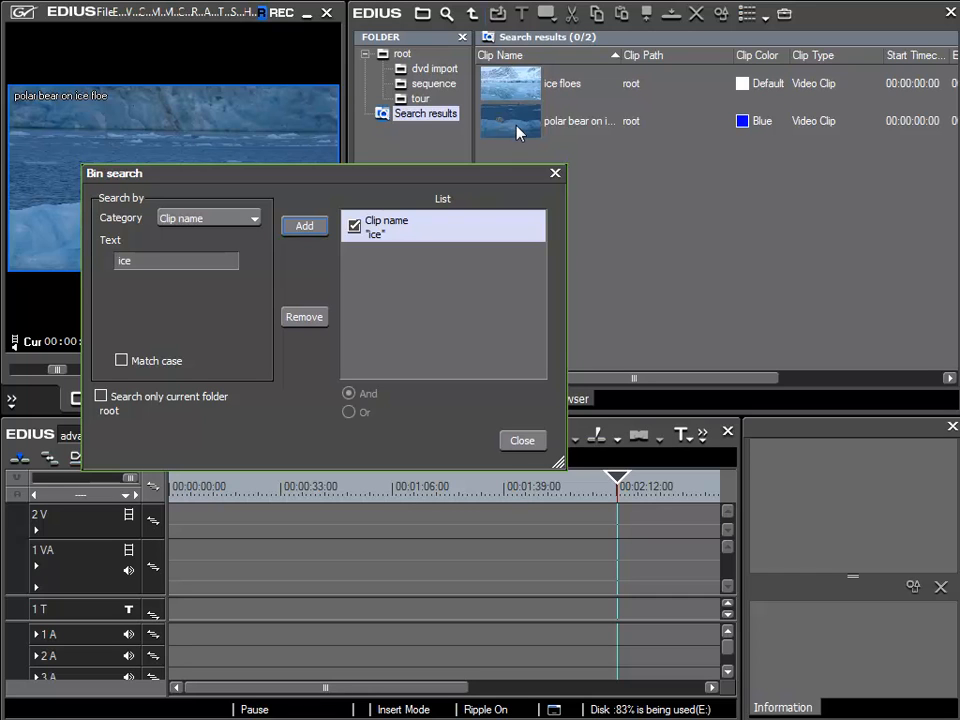
mouse_move(519, 82)
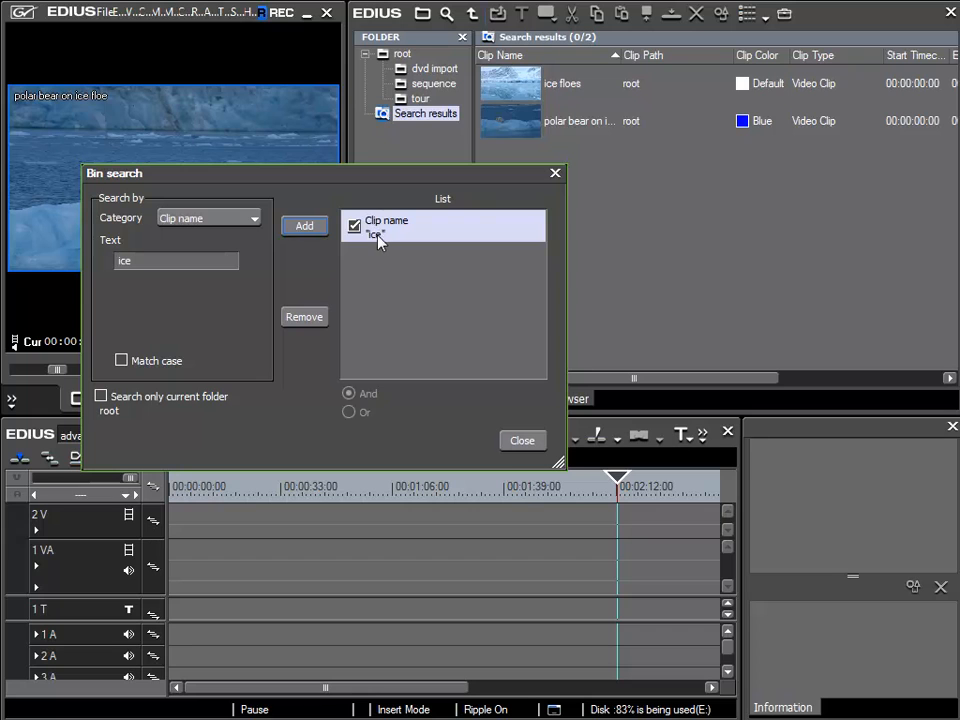
mouse_move(583, 107)
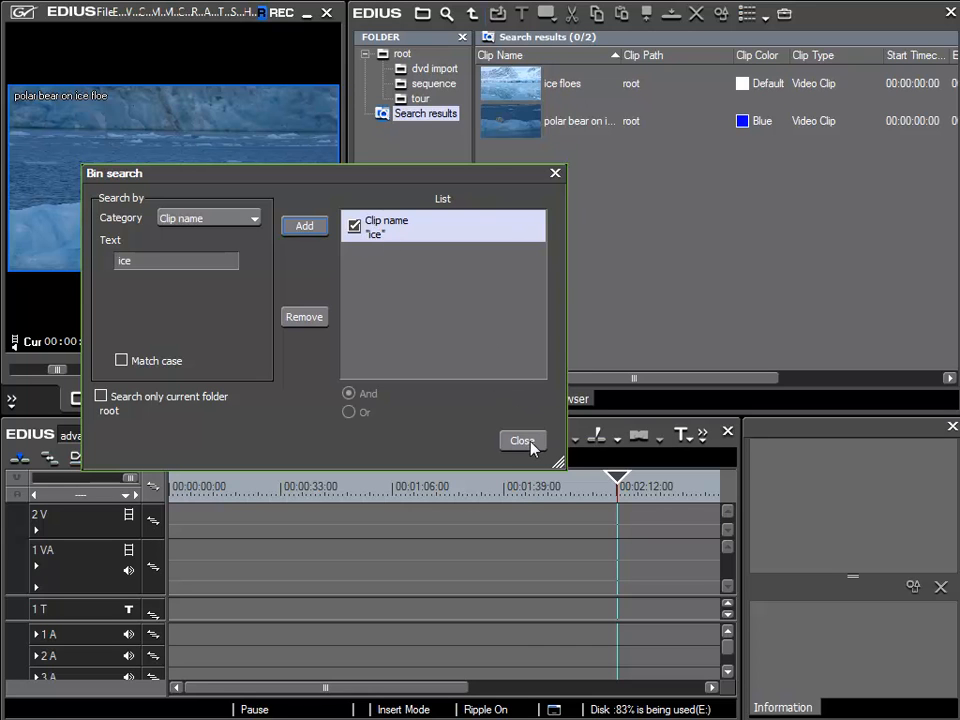
Close the search and rename tour folder clip 00023 to 'ice cold'
click(521, 441)
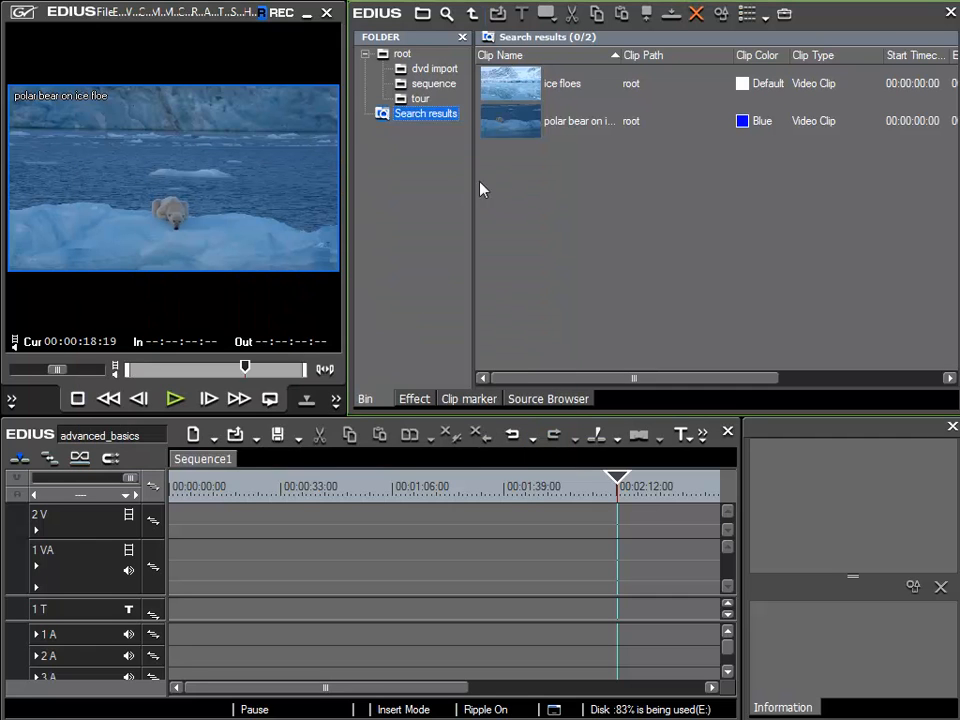
click(419, 98)
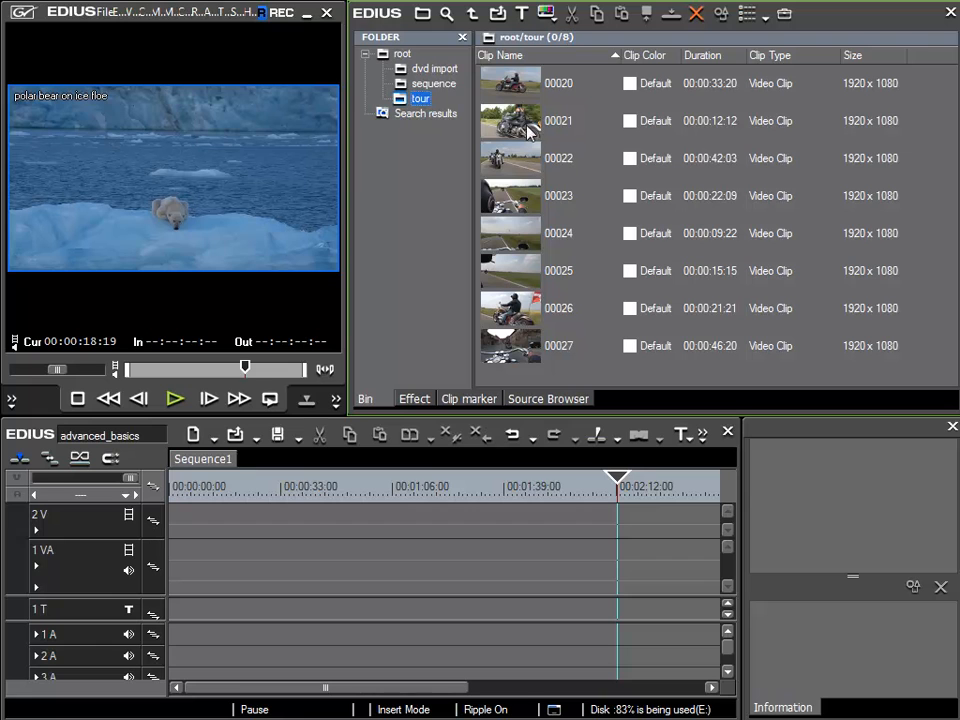
click(558, 195)
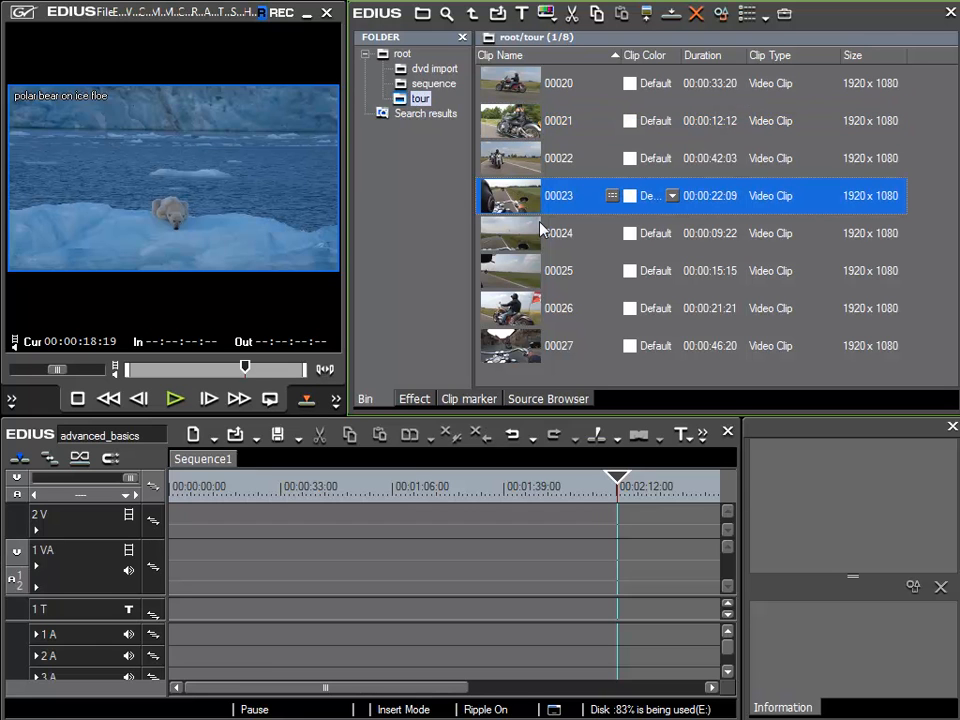
mouse_move(627, 47)
text(ice cold)
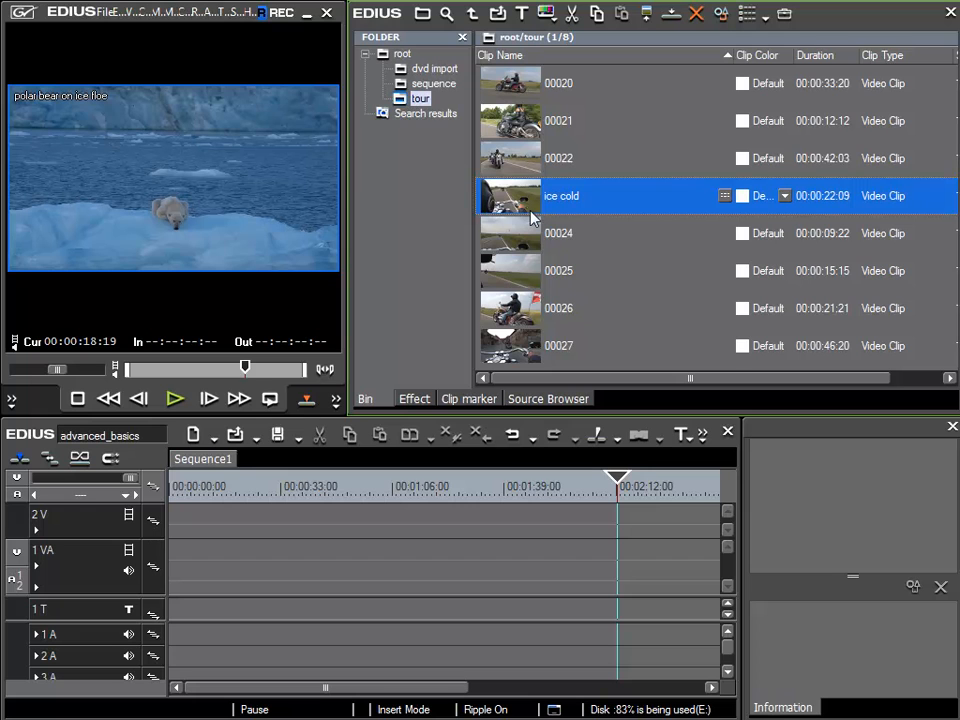
mouse_move(417, 123)
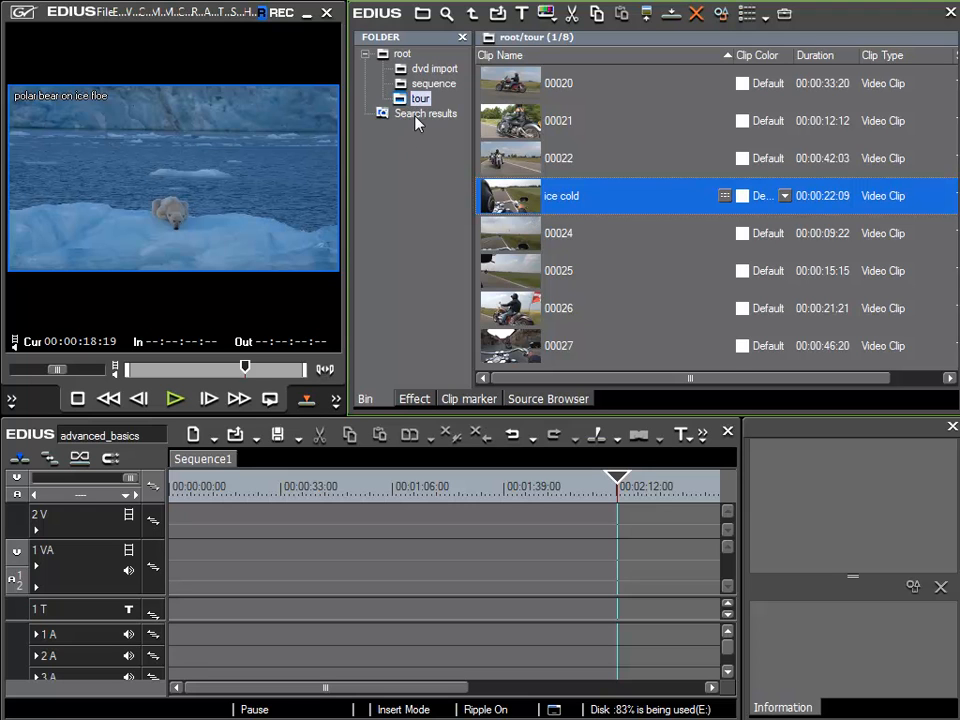
Open the Search results folder and show its three ice clips as thumbnails
click(425, 113)
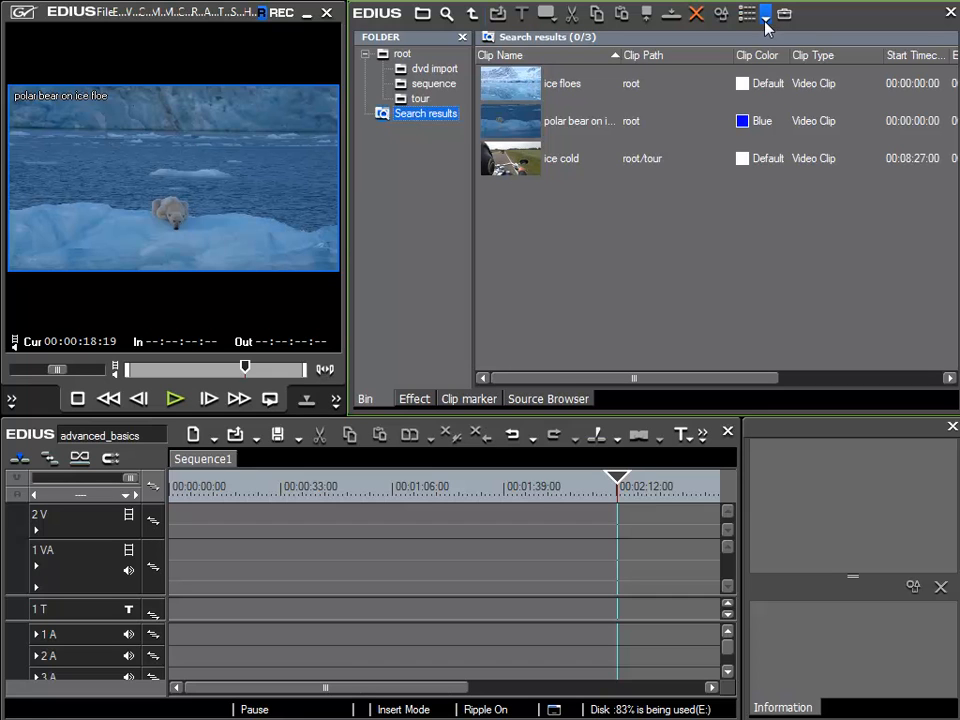
mouse_move(765, 18)
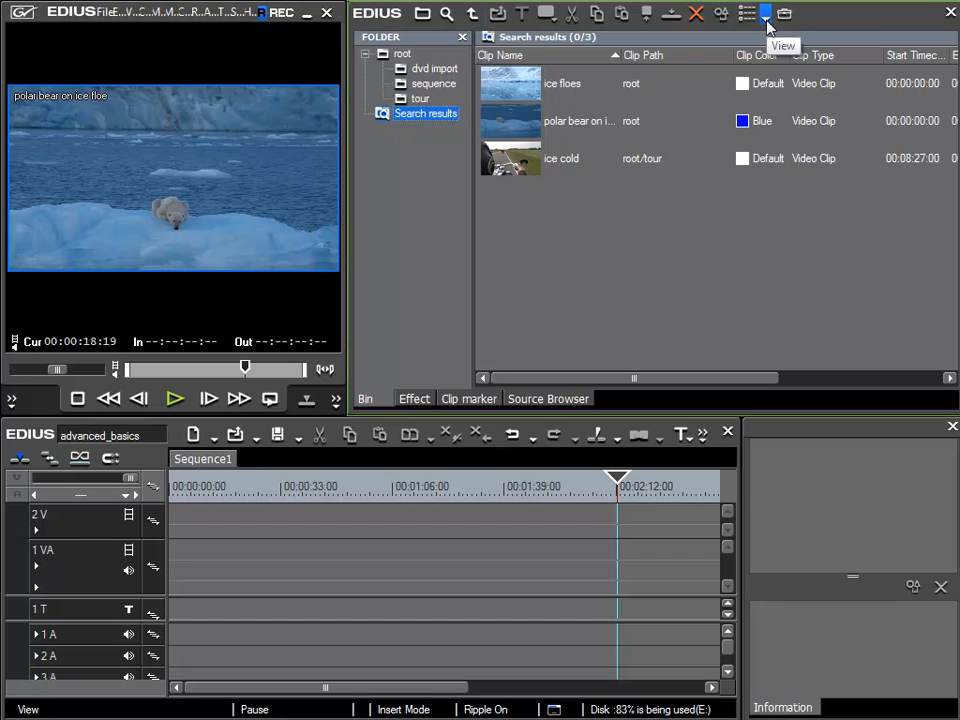
click(765, 13)
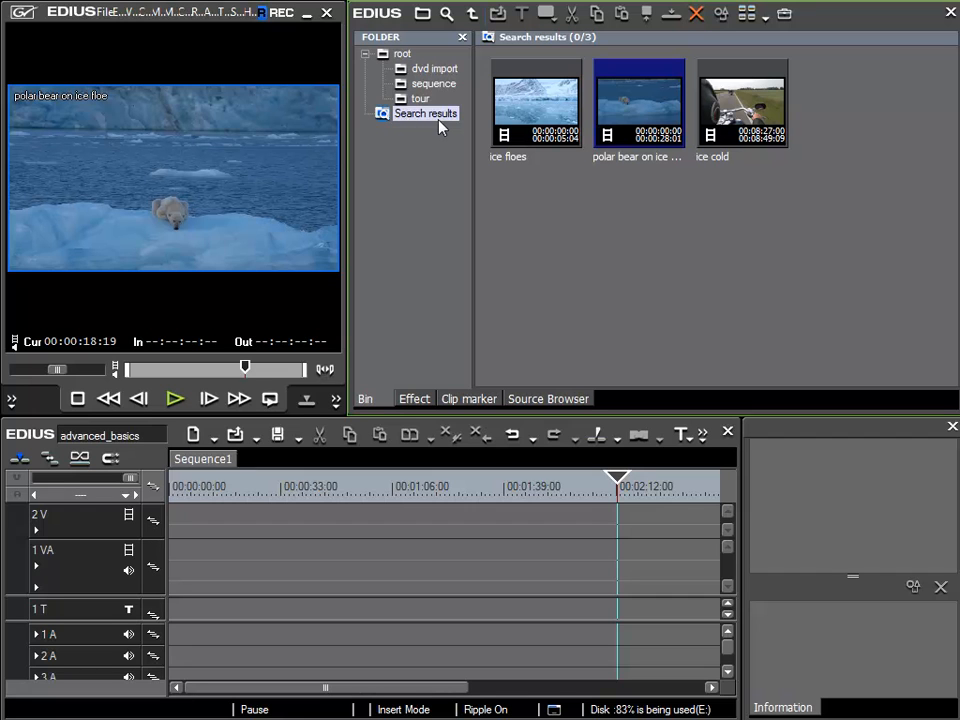
mouse_move(655, 207)
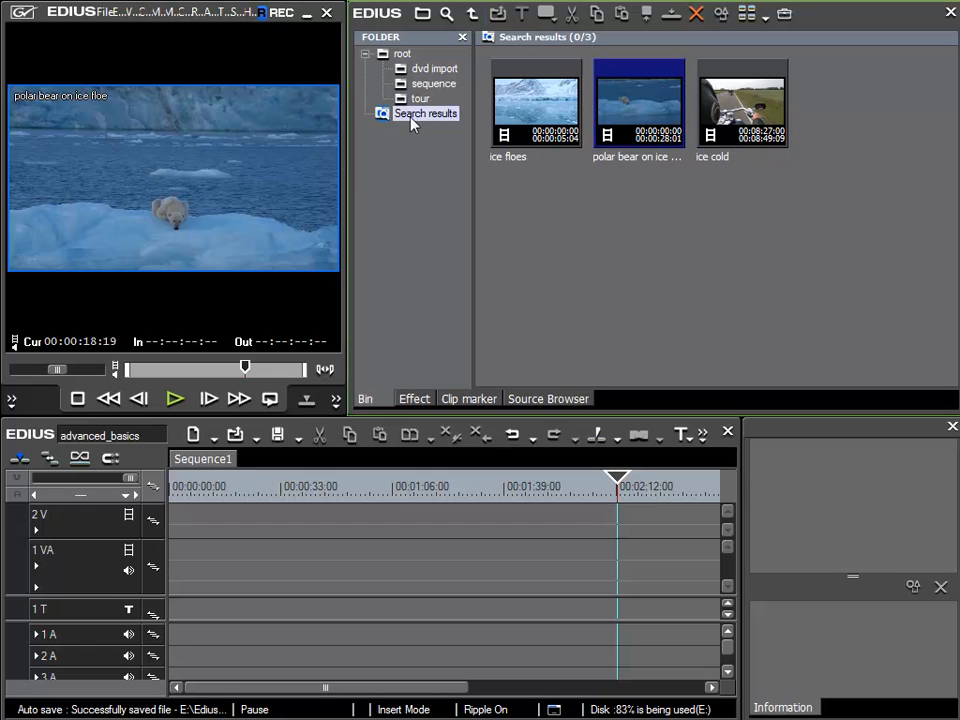
mouse_move(413, 123)
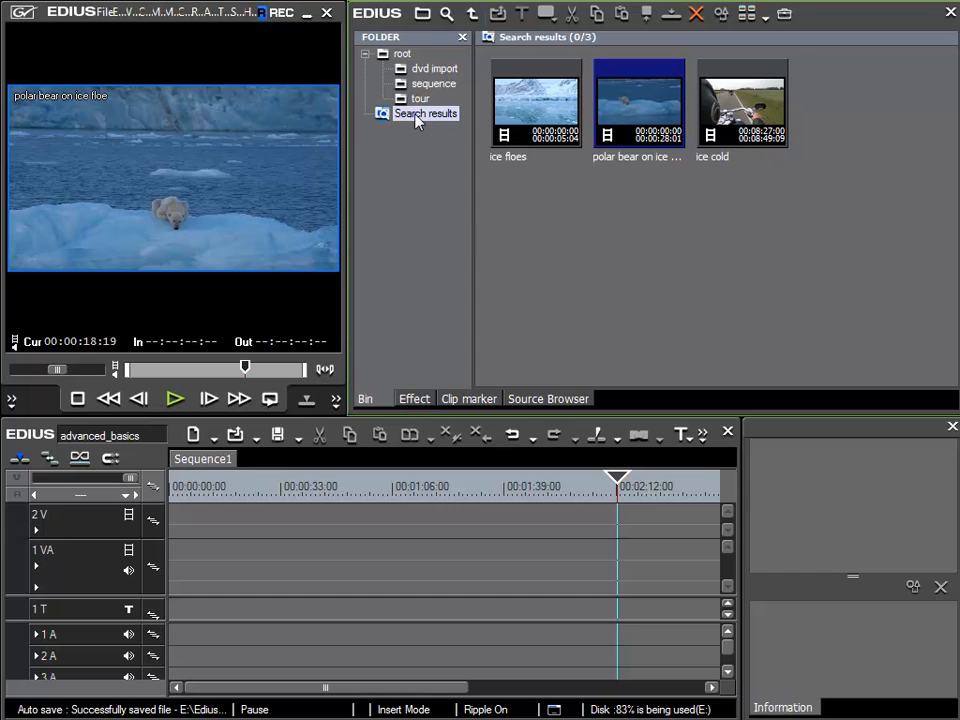
Rename the Search results folder to 'ice - clips'
right_click(425, 113)
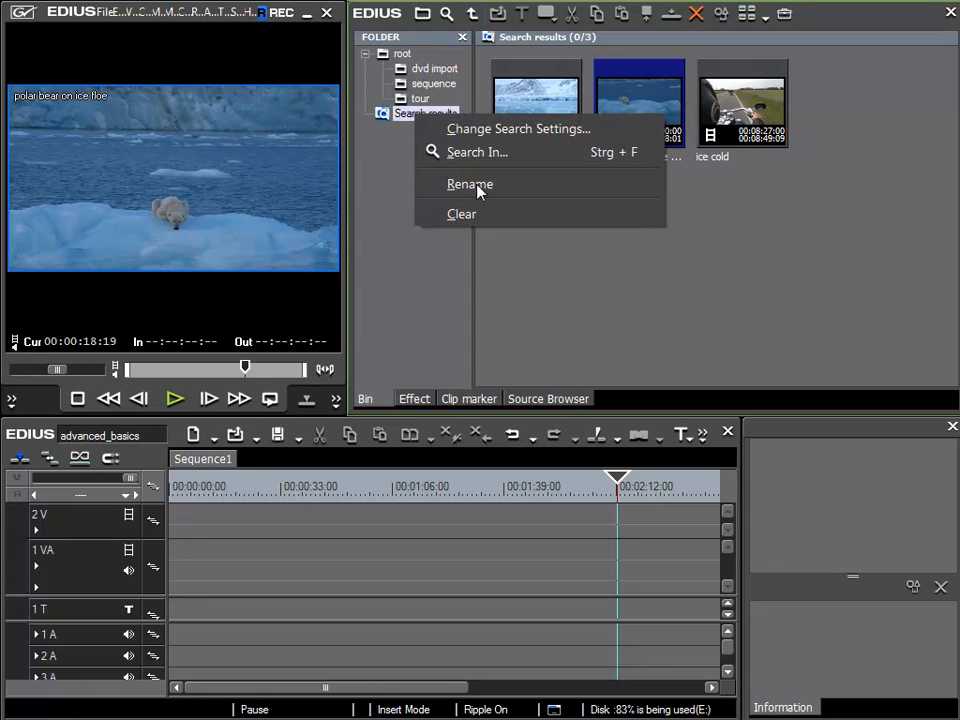
click(469, 184)
text(ice - clips)
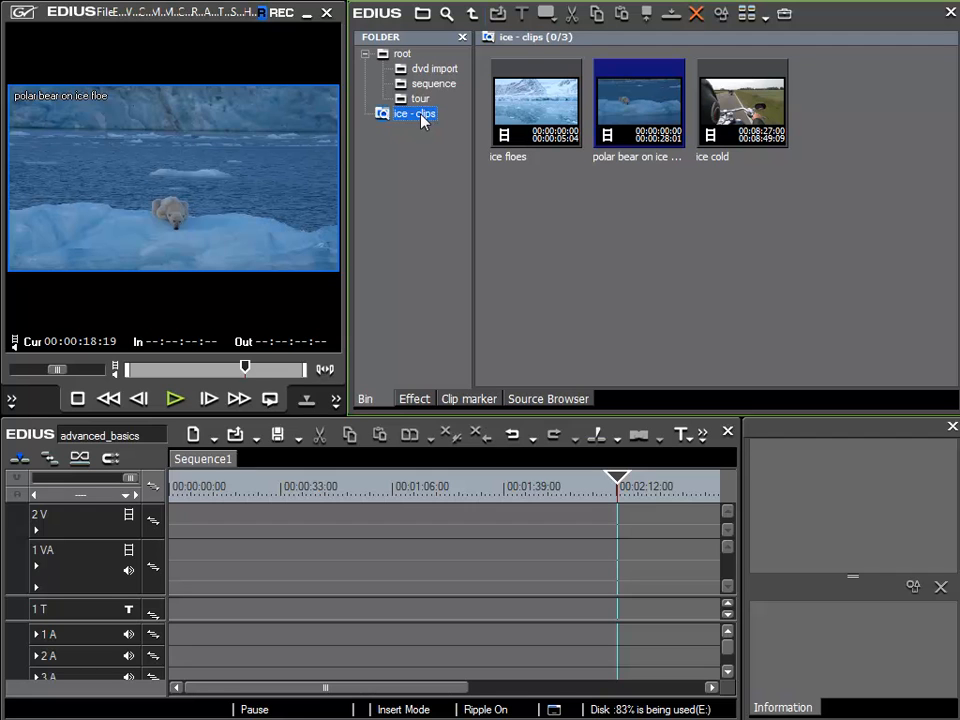
mouse_move(405, 135)
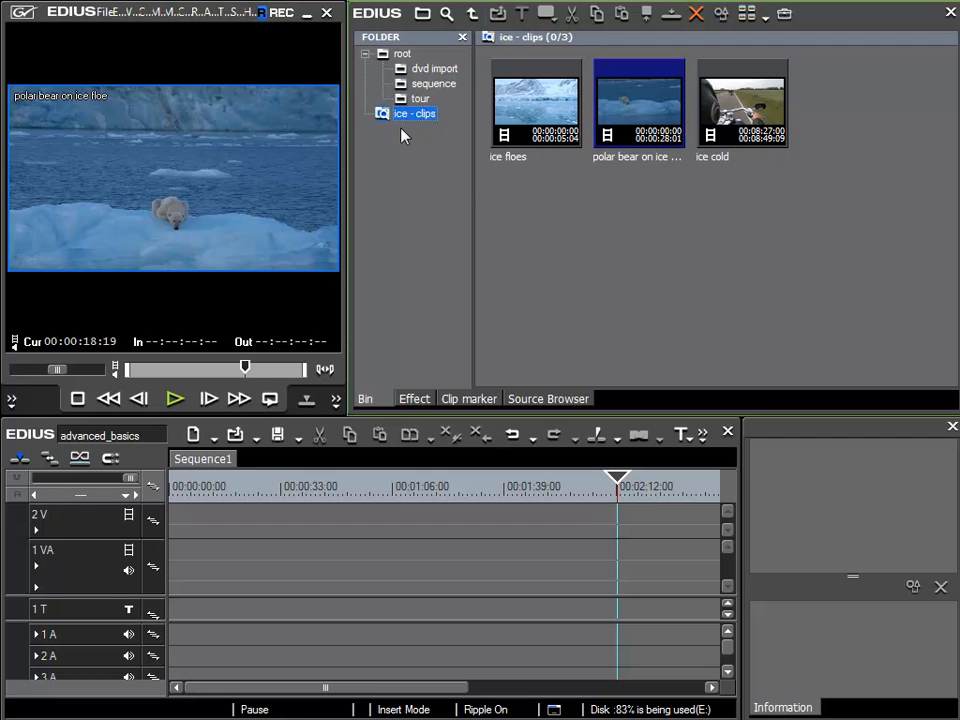
mouse_move(414, 133)
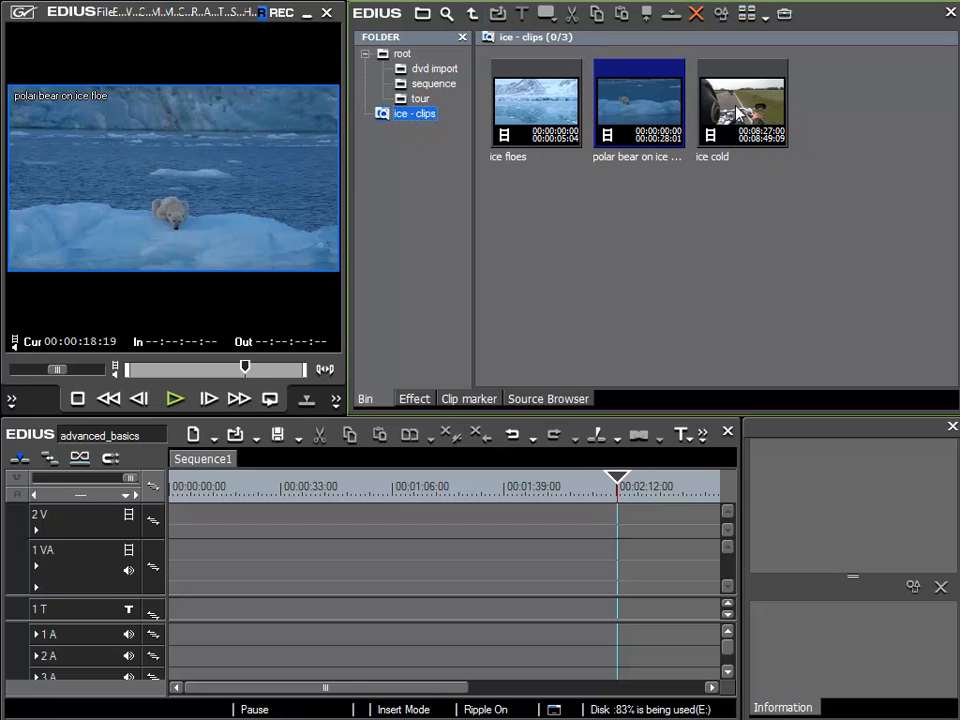
click(742, 103)
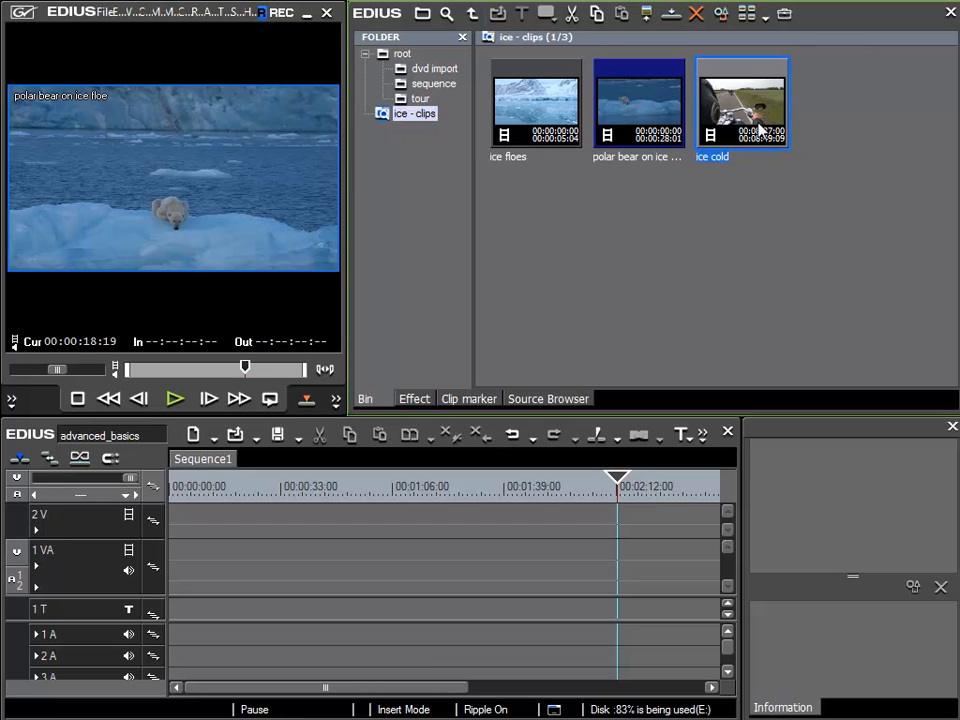
mouse_move(758, 103)
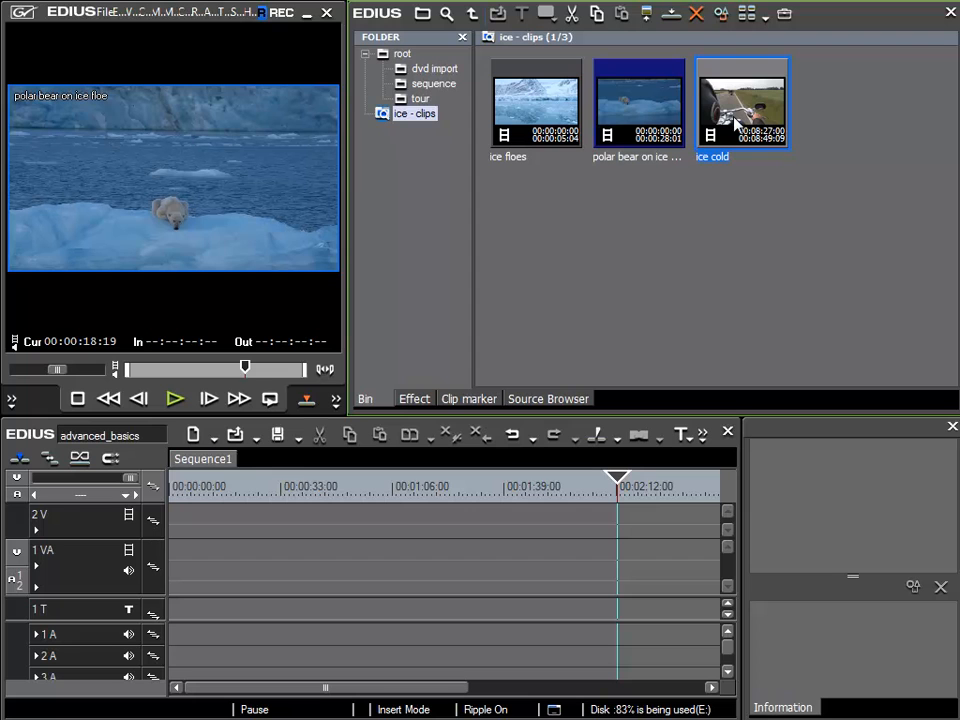
mouse_move(742, 120)
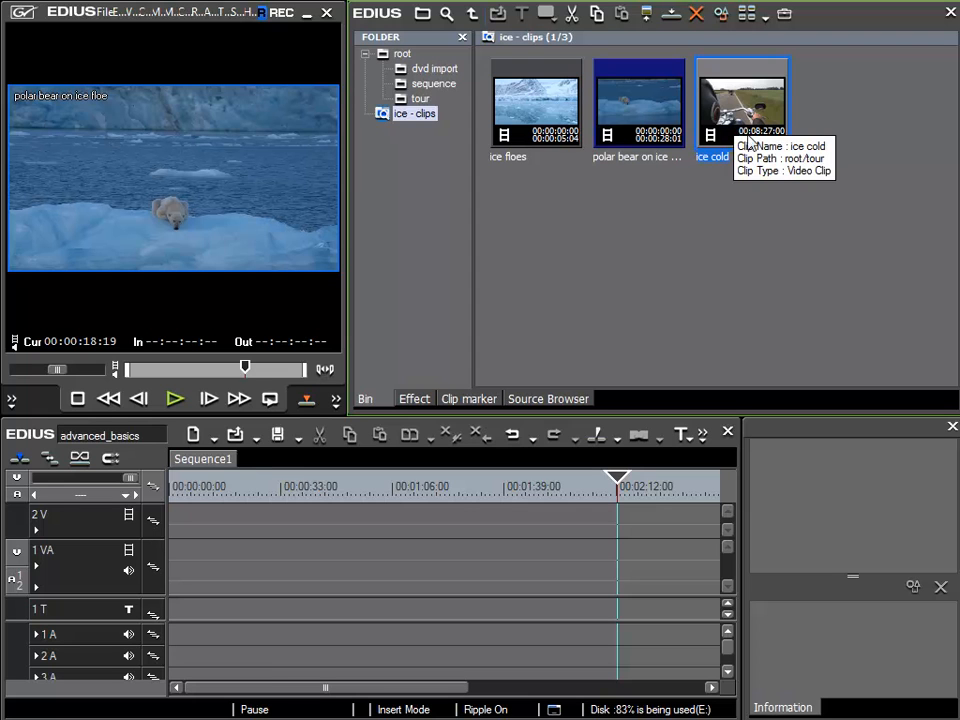
mouse_move(775, 125)
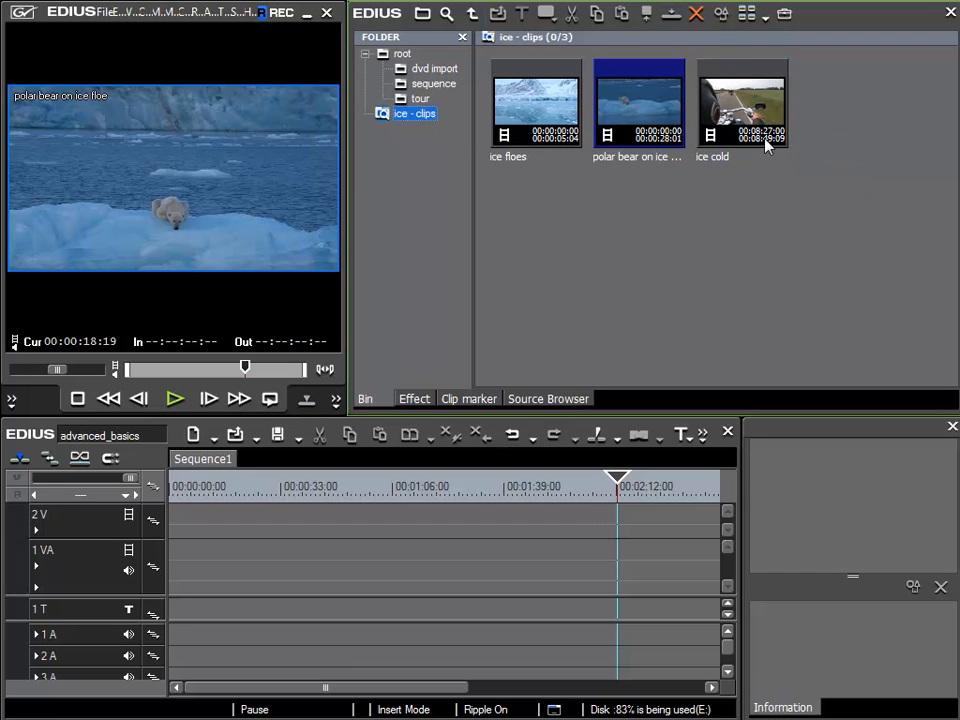
Rename clip 'ice cold' to 'tour 4' and check that 'ice - clips' now shows two clips
click(419, 98)
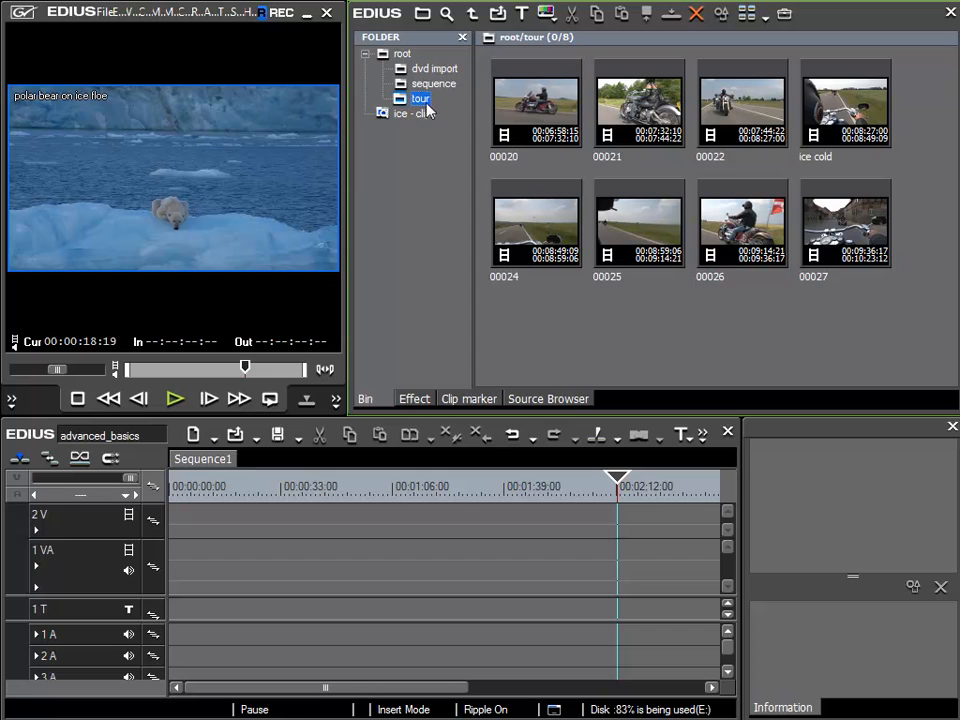
click(845, 100)
text(tour)
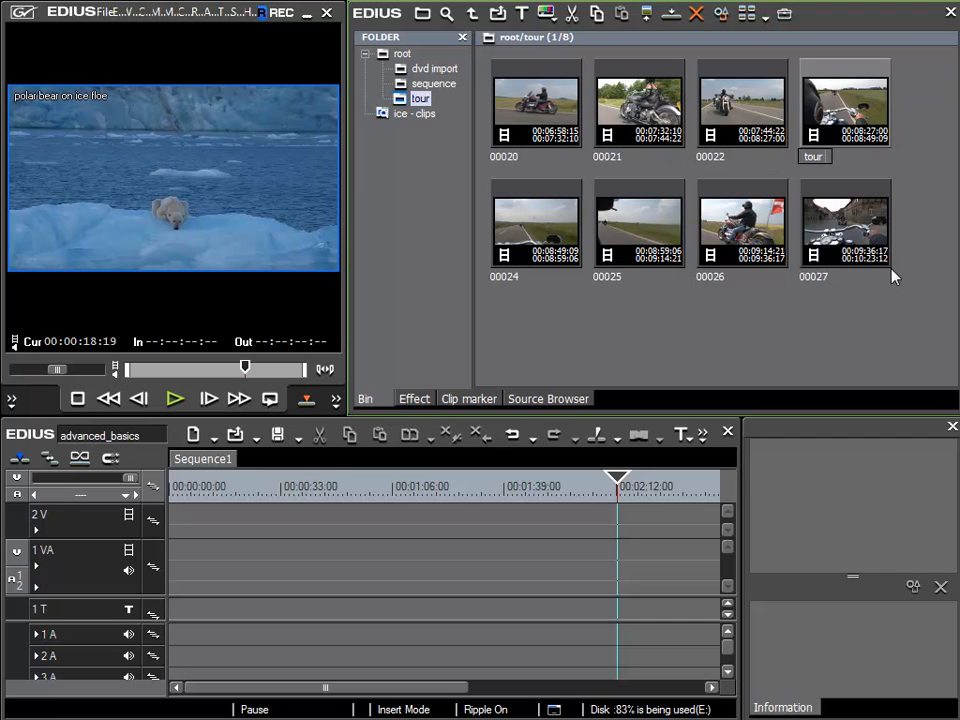
click(845, 100)
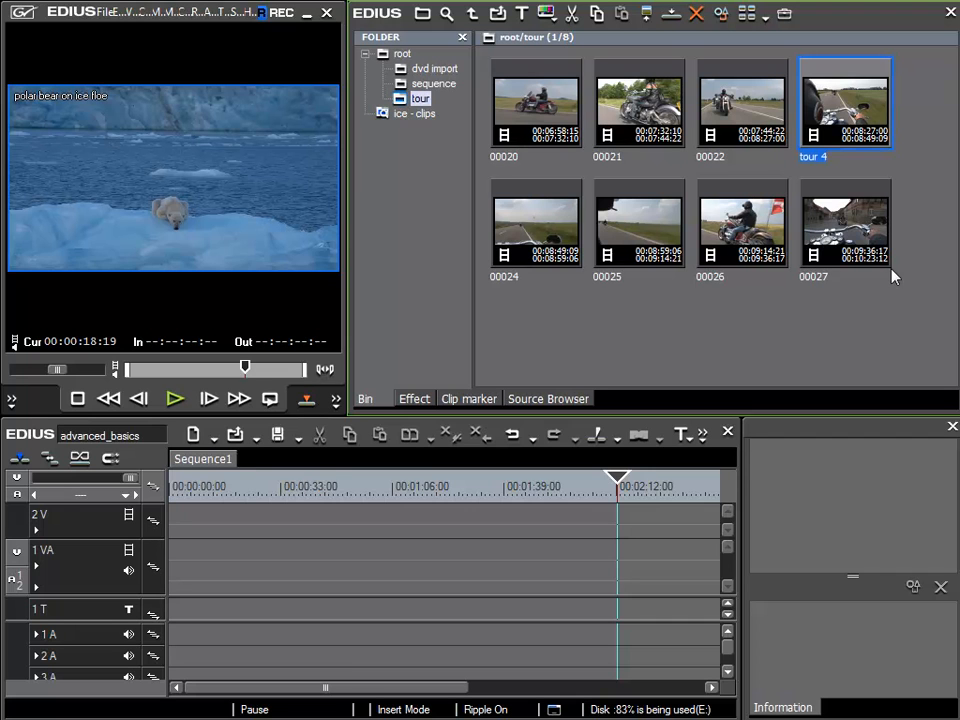
click(414, 113)
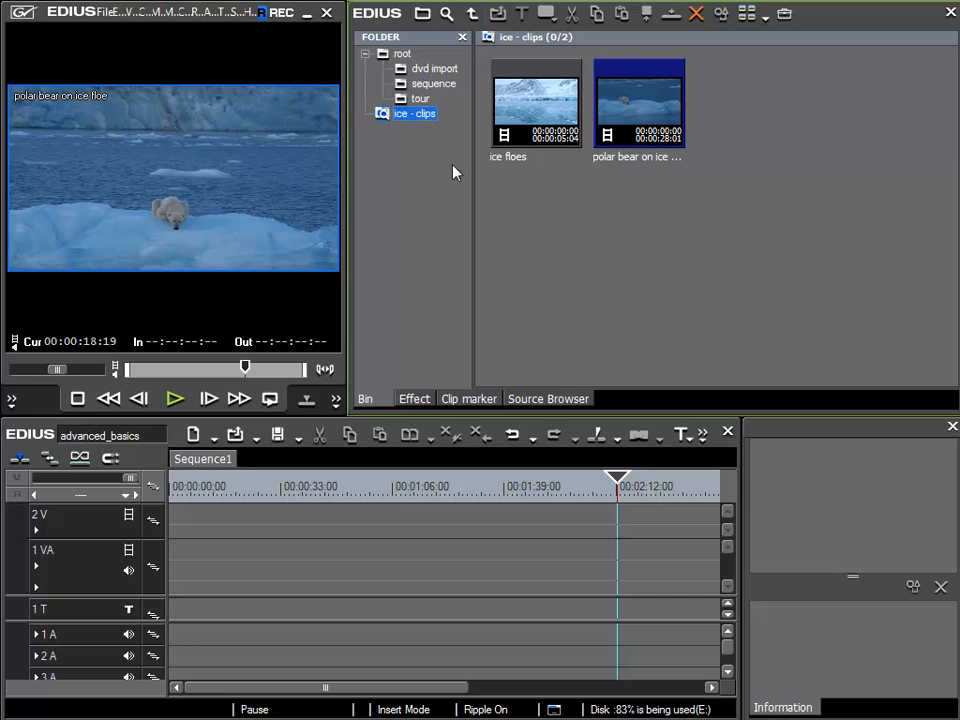
mouse_move(700, 208)
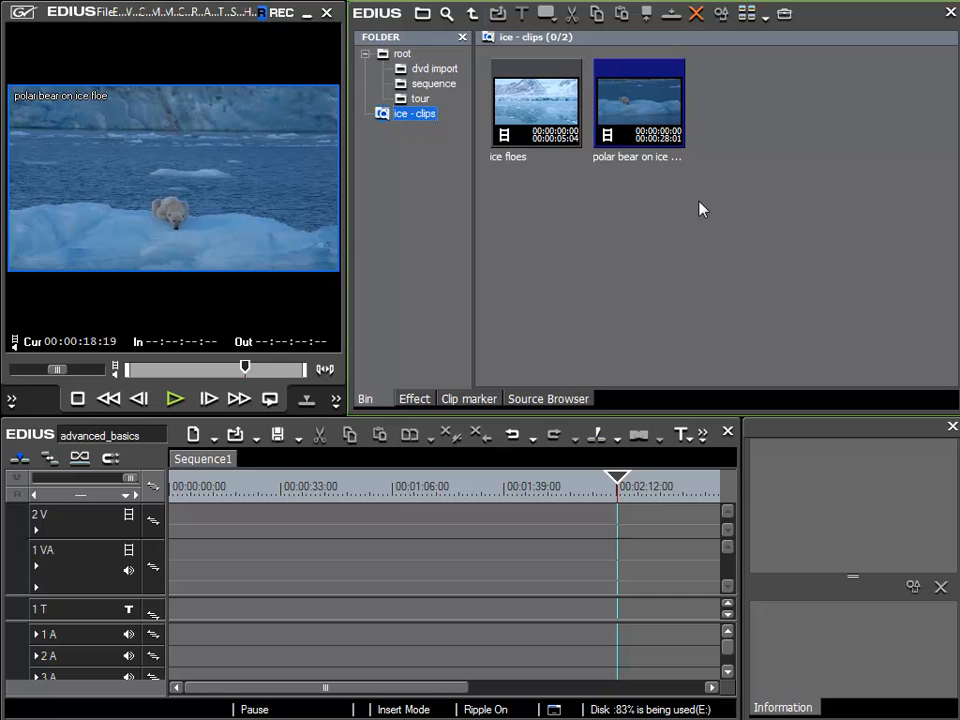